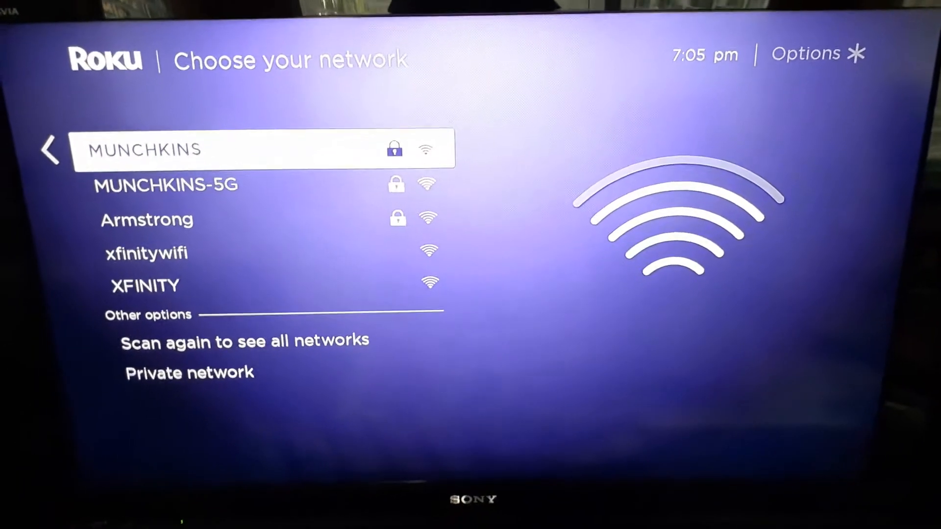
Step: Scroll the Roku network list and select MUNCHKINS-5G
scroll(down, 3)
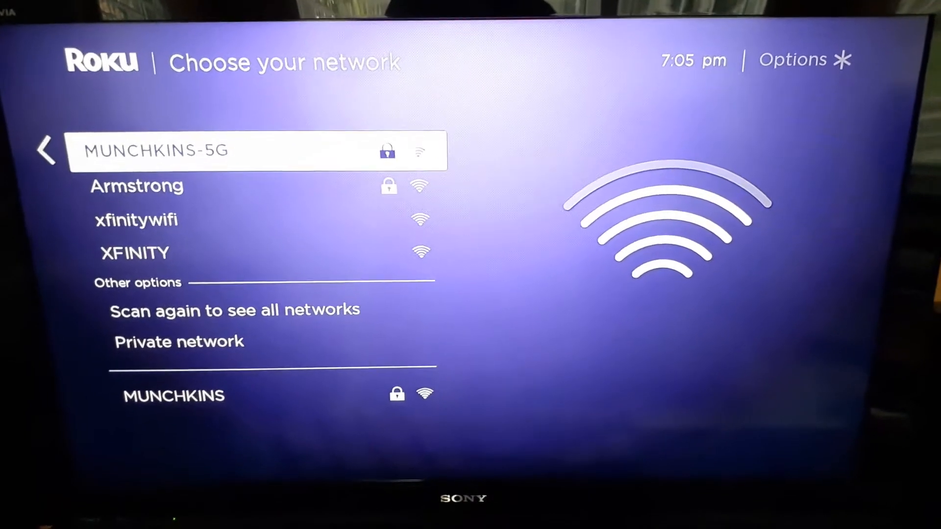
click(210, 150)
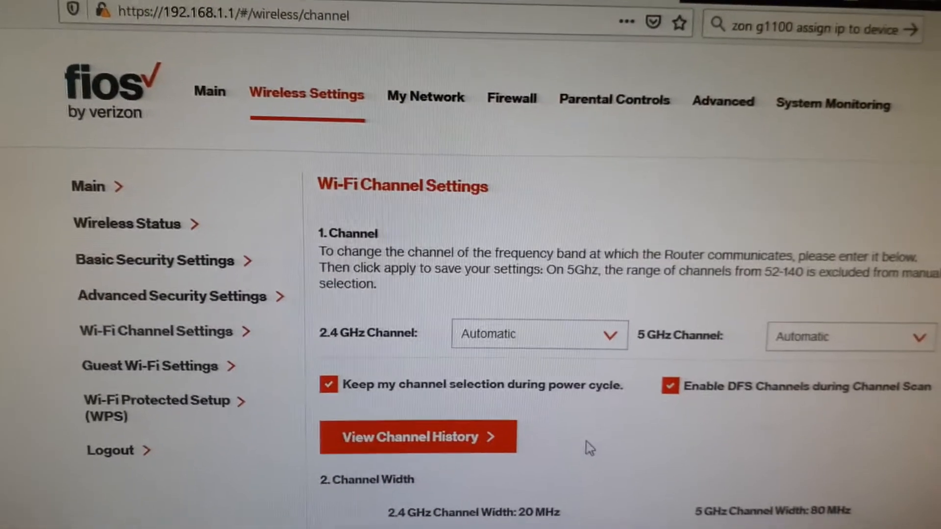
Step: Uncheck Enable DFS Channels during Channel Scan and accept the 5GHz warning
scroll(up, 3)
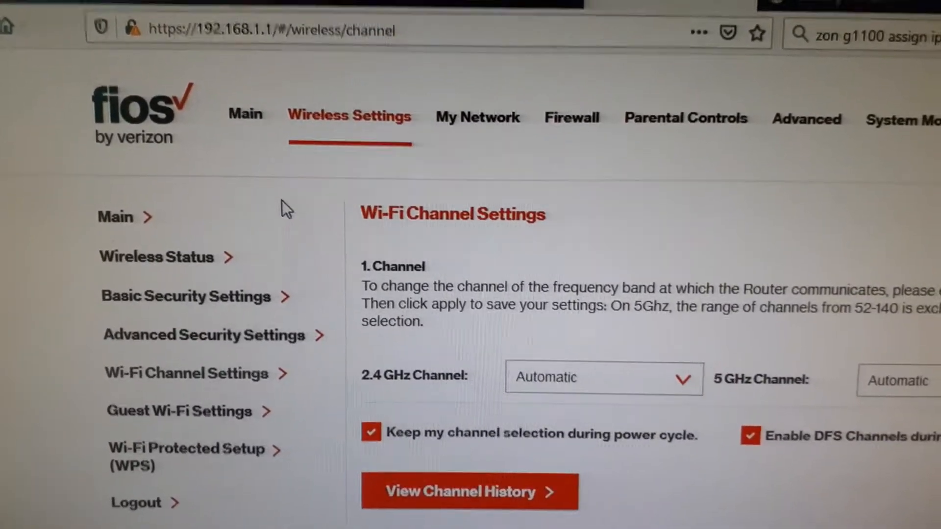
scroll(down, 3)
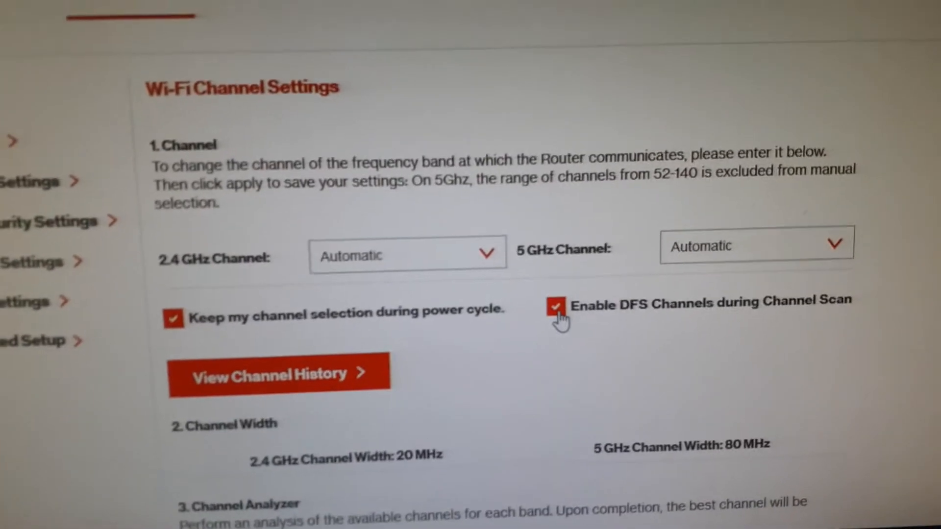
click(555, 306)
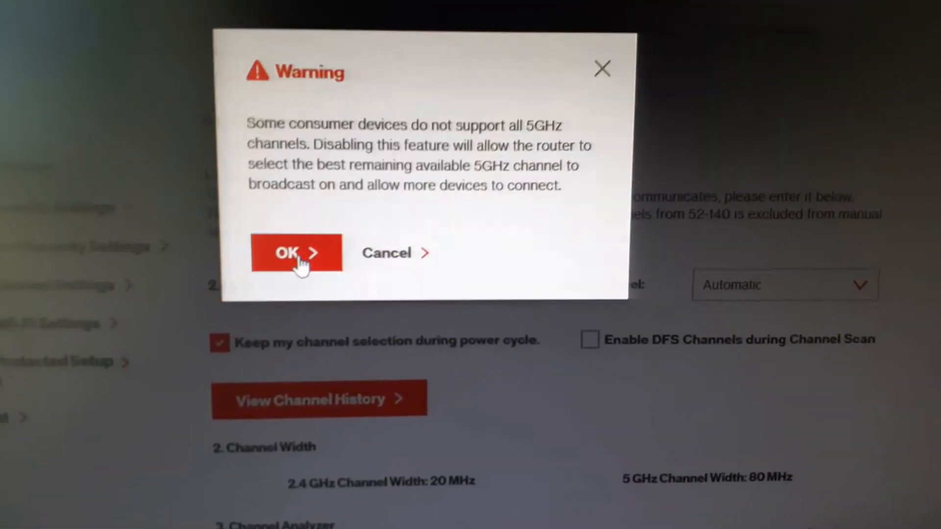
click(294, 252)
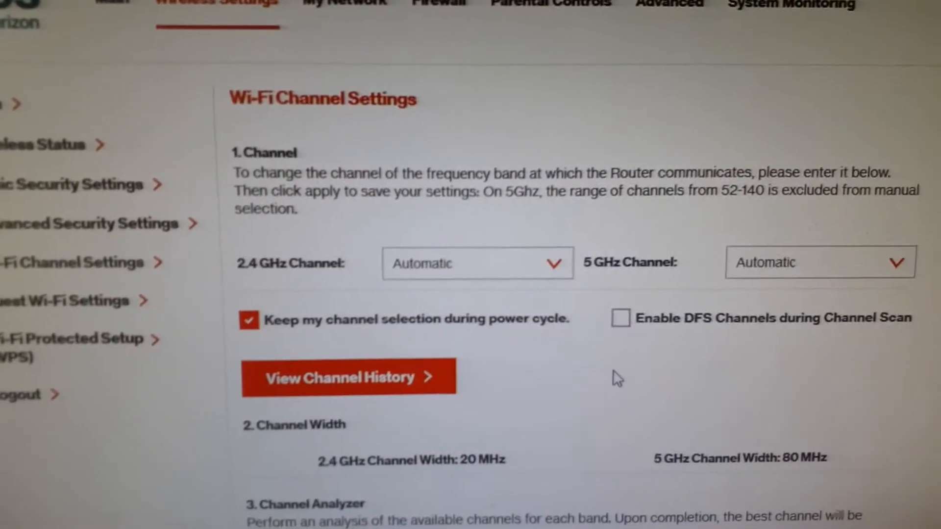
click(348, 377)
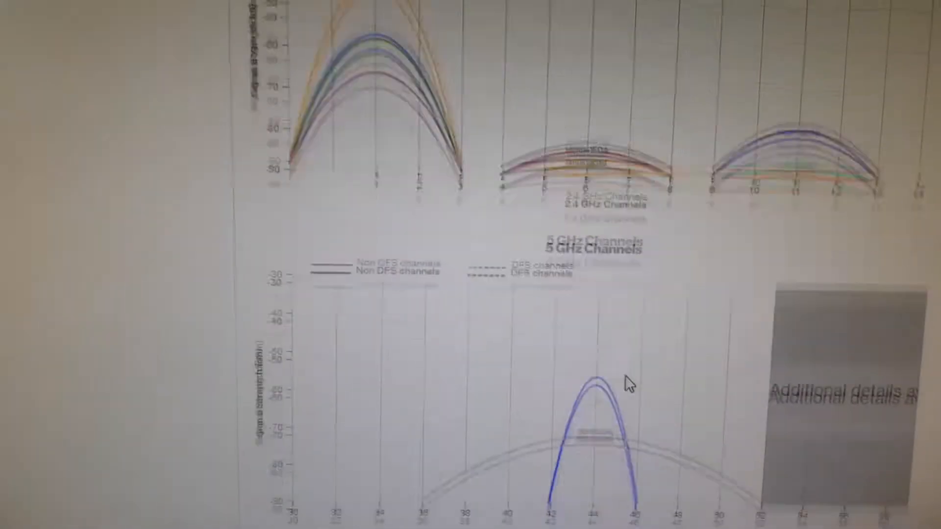
scroll(down, 3)
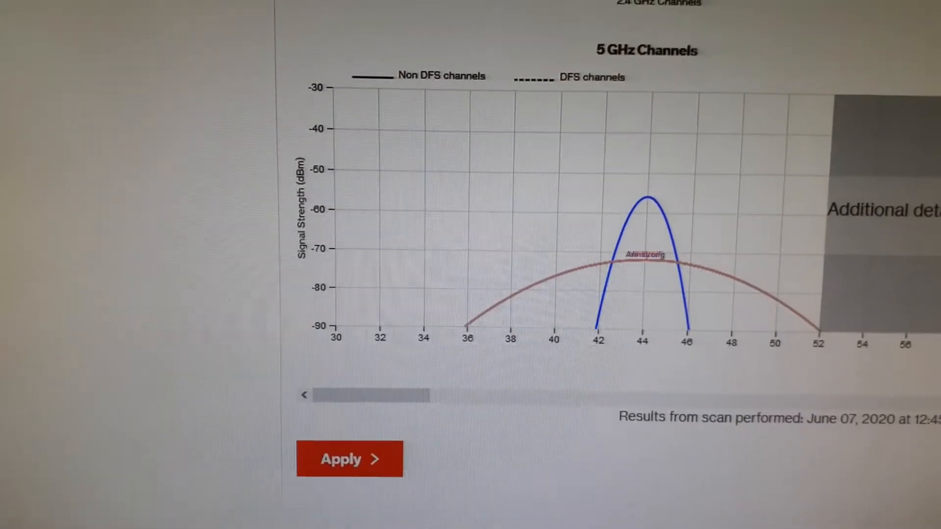
scroll(up, 3)
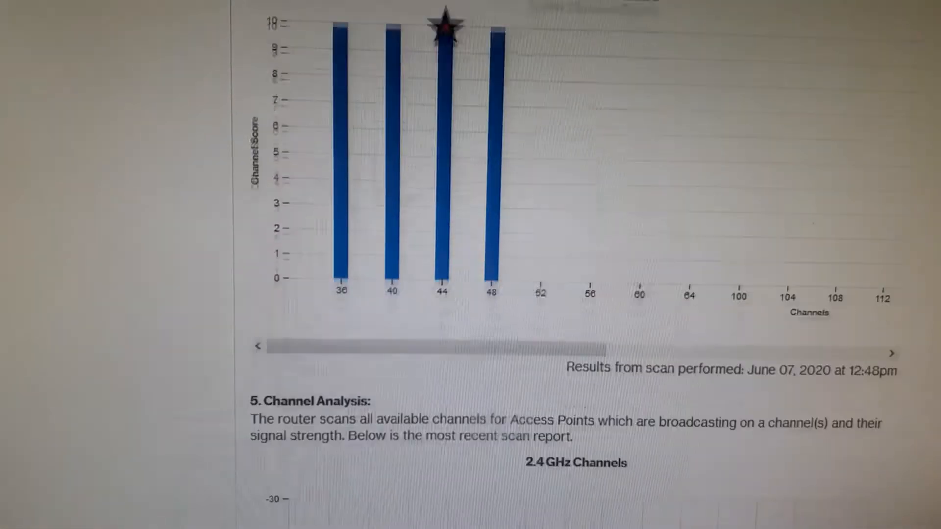
scroll(down, 3)
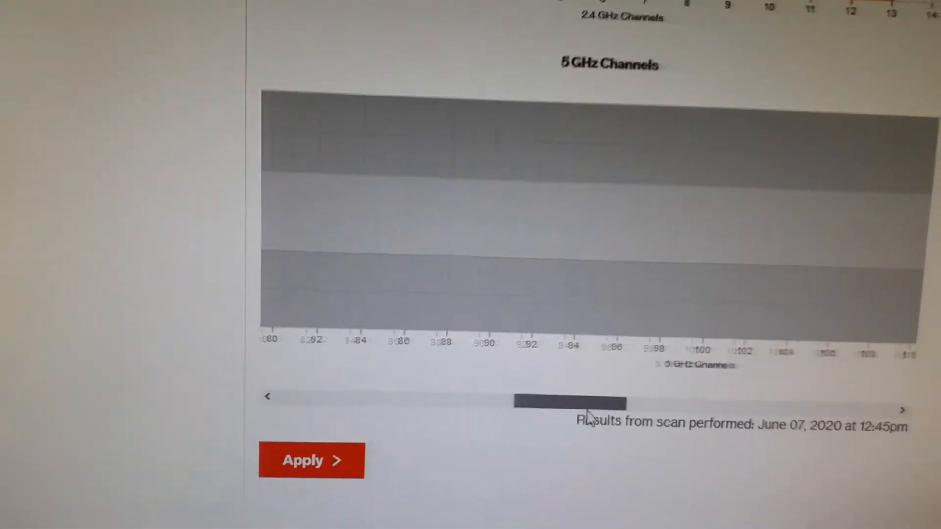
click(902, 410)
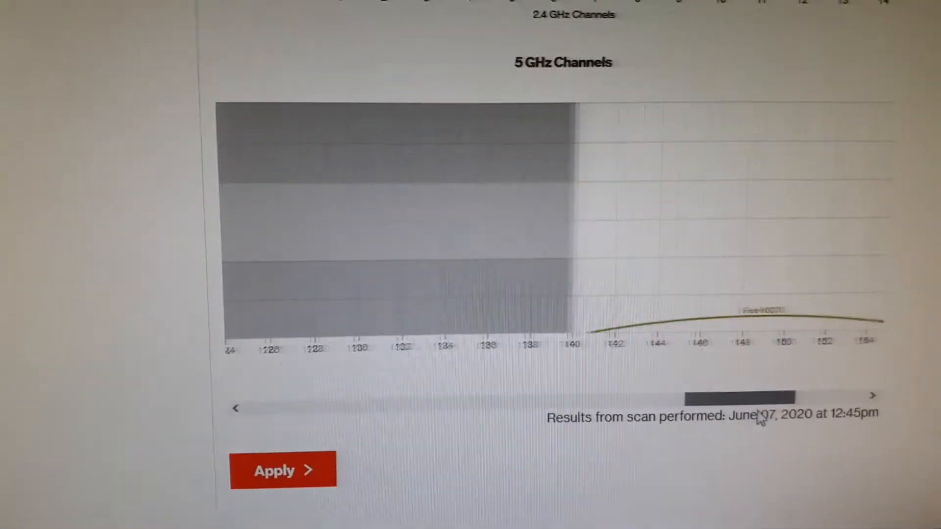